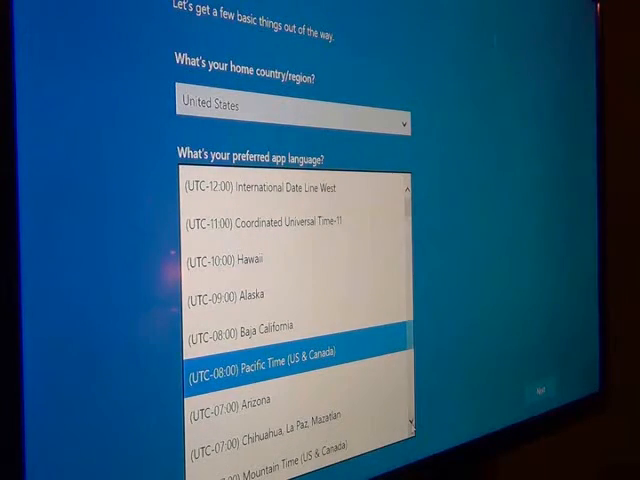
Step: Scroll down the time zone list toward Pacific Time (US & Canada)
scroll("down", 3)
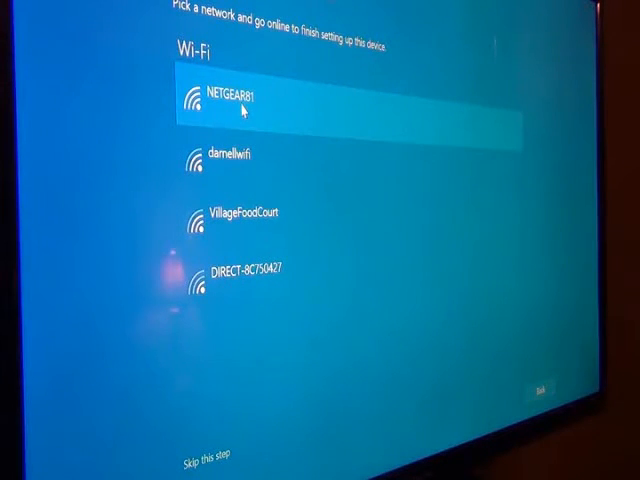
Step: Choose the second Wi-Fi network in the setup list
left_click(225, 155)
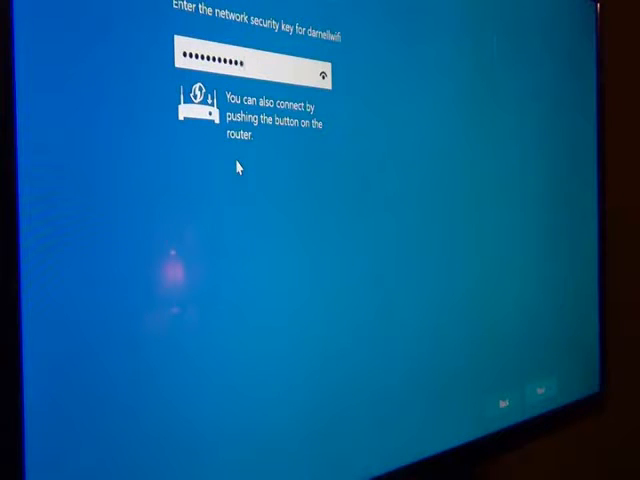
mouse_move(460, 347)
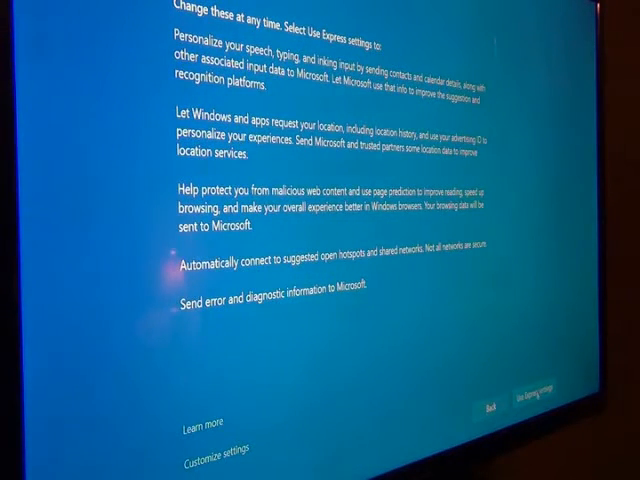
Step: Accept the Express privacy settings and let setup finish
left_click(546, 402)
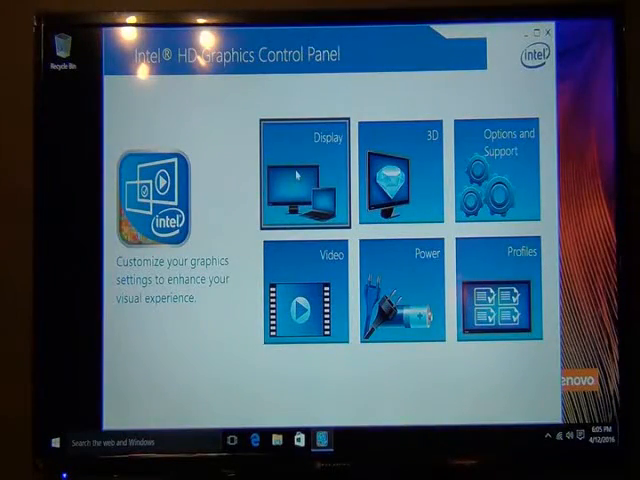
Step: Apply and keep a 1024 x 768 display resolution in the Intel graphics panel
left_click(305, 175)
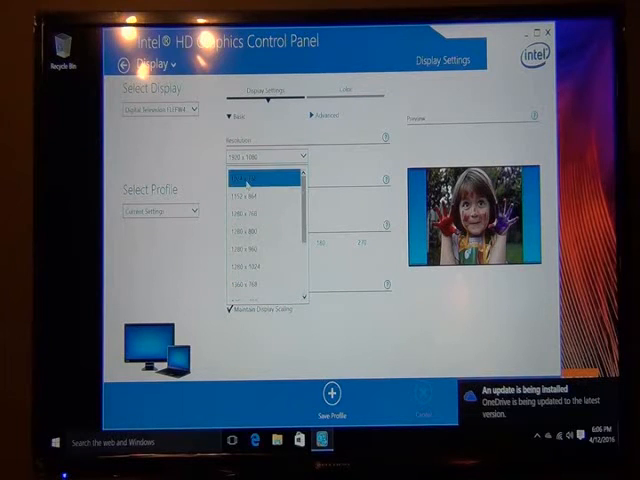
left_click(258, 185)
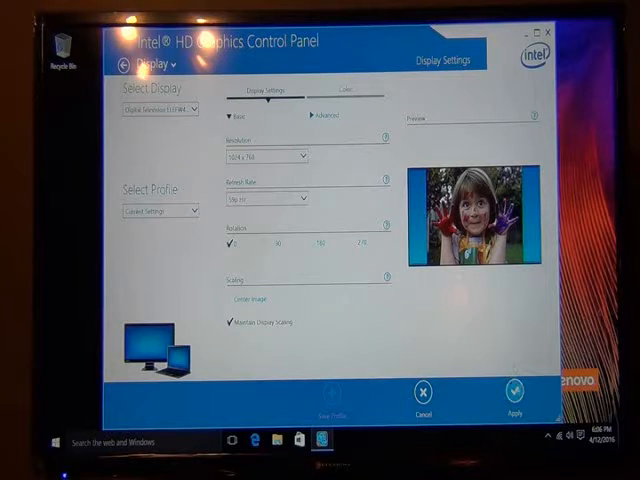
left_click(513, 388)
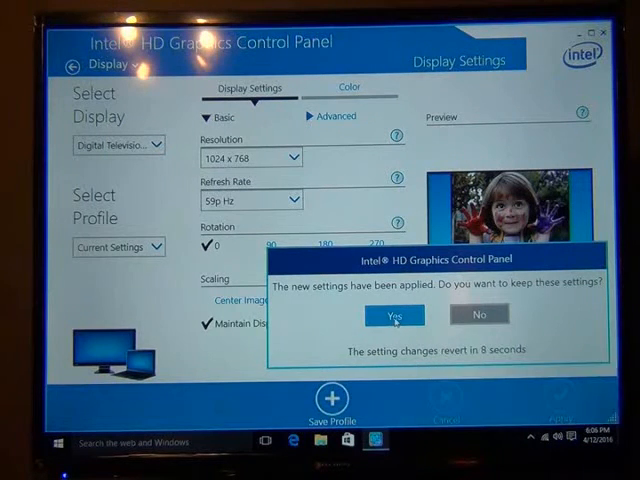
left_click(394, 314)
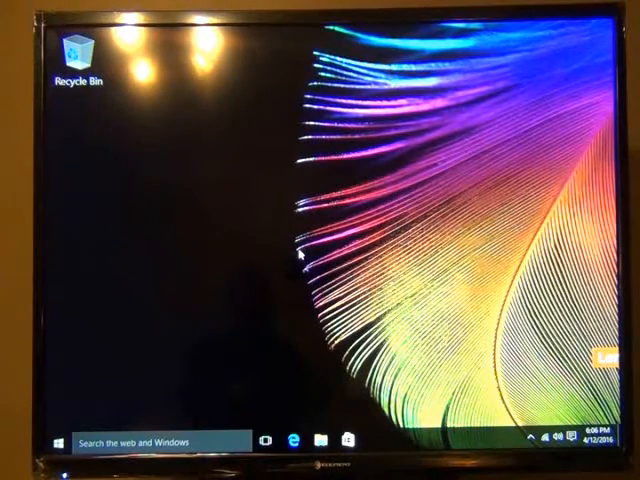
mouse_move(85, 328)
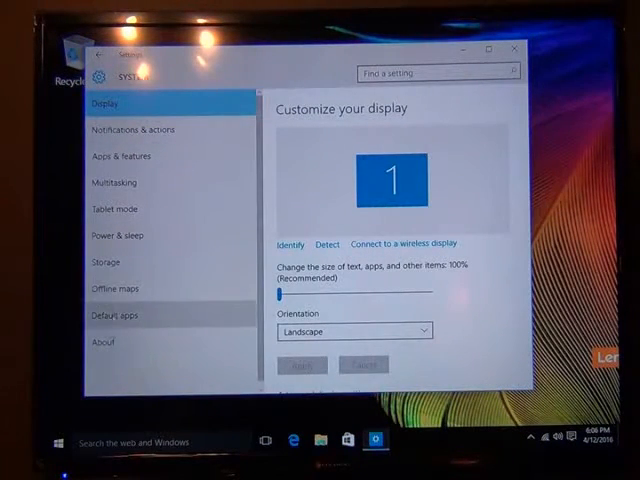
Step: Show the System About page with the PC name and hardware details
left_click(102, 342)
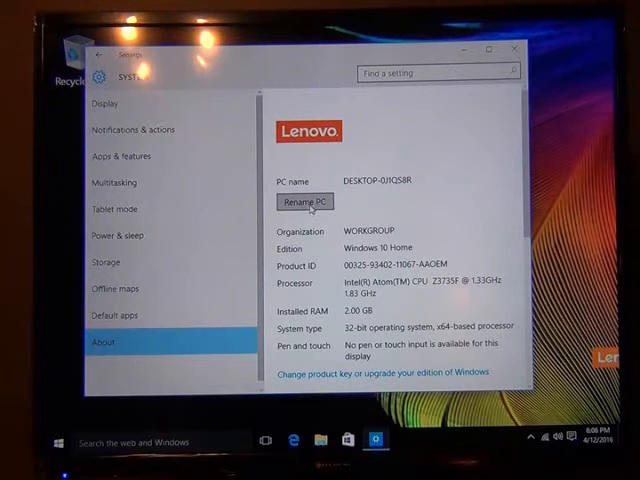
Step: Rename the PC to SHOWTIME-01 and restart now
left_click(303, 204)
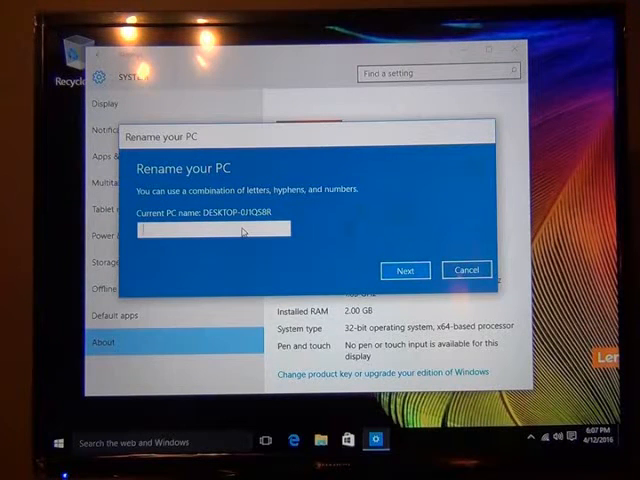
type("HOW")
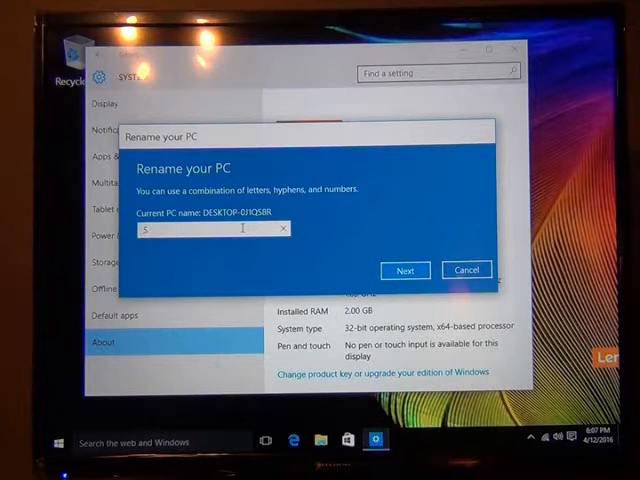
type("HOWTIME")
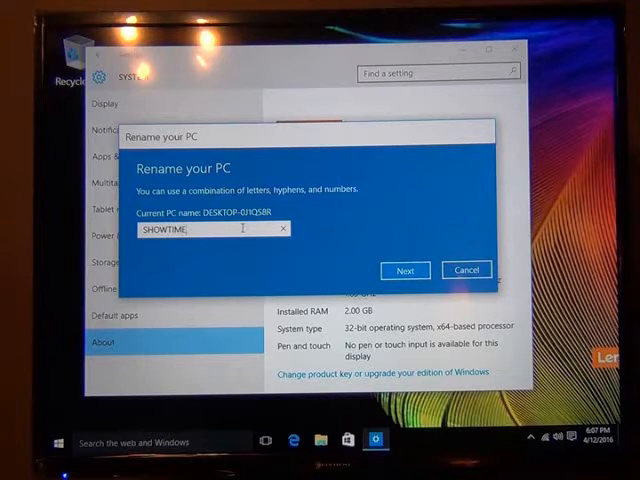
type("-0")
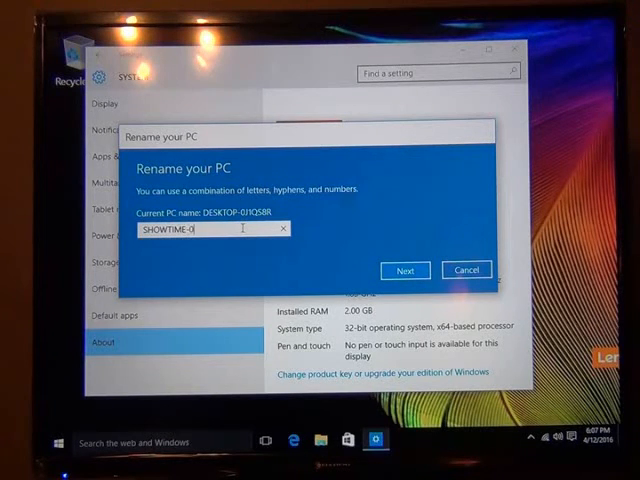
type("1")
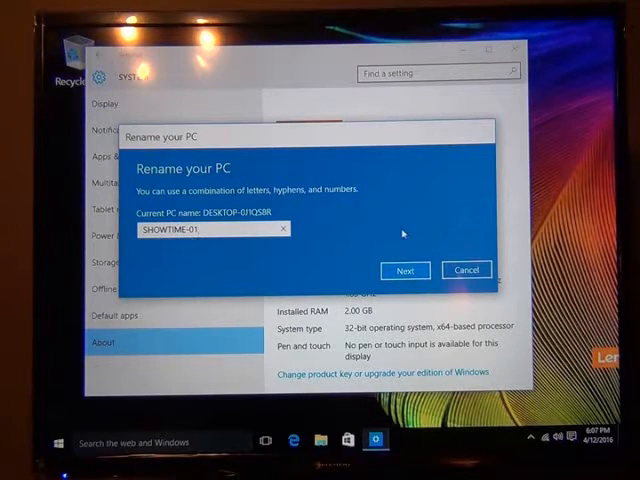
left_click(405, 270)
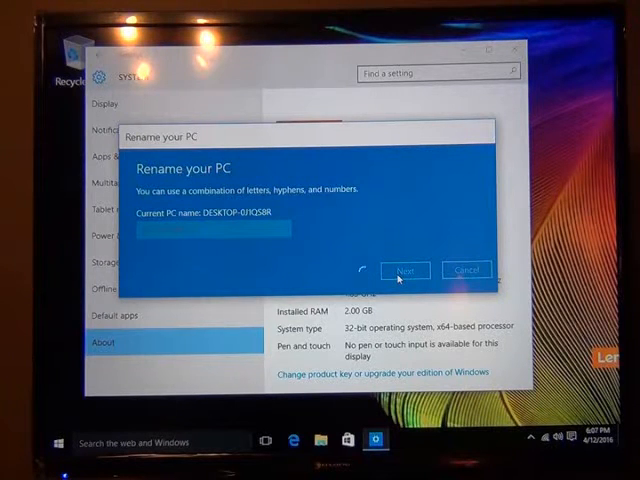
left_click(405, 270)
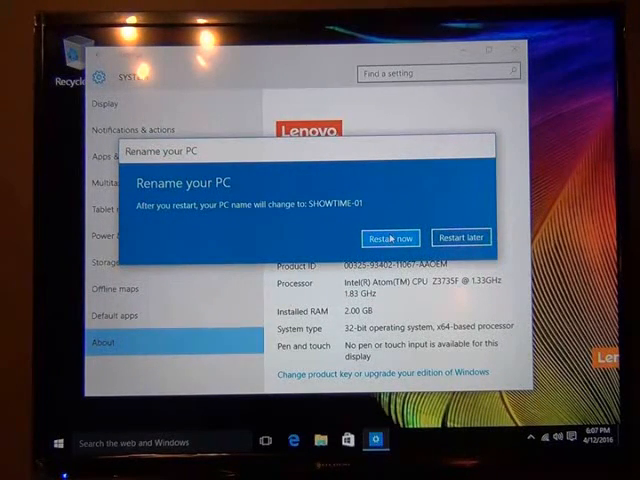
left_click(384, 238)
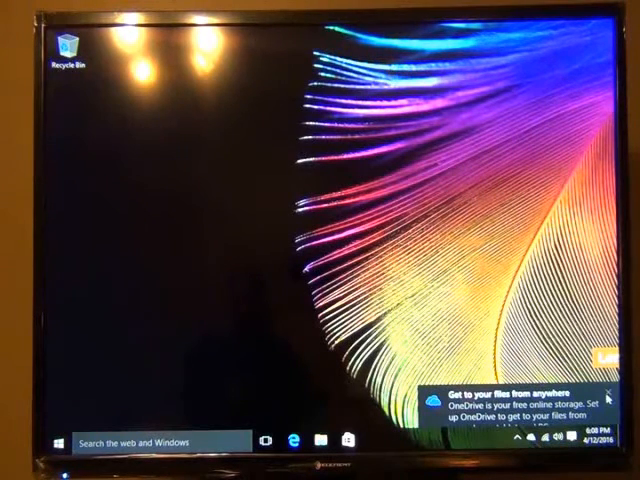
Step: Dismiss the OneDrive notice and open Display settings from the desktop menu
left_click(605, 384)
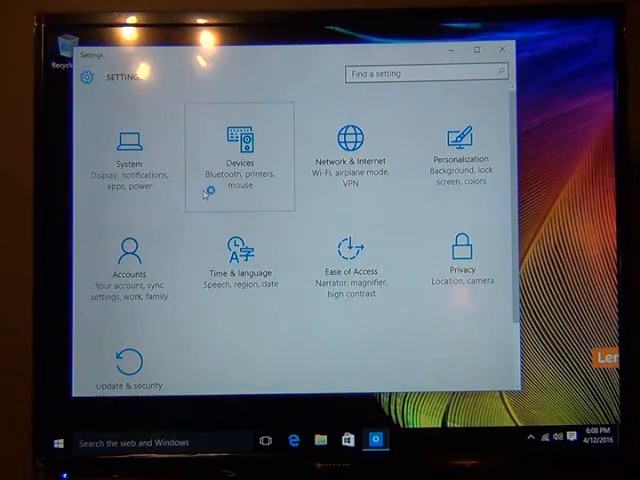
mouse_move(461, 150)
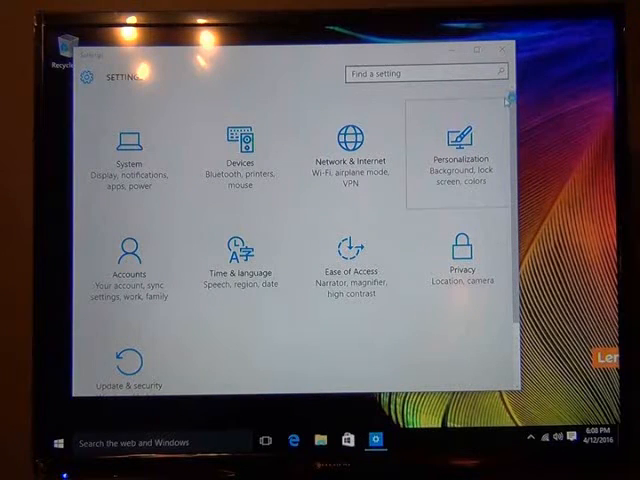
left_click(497, 50)
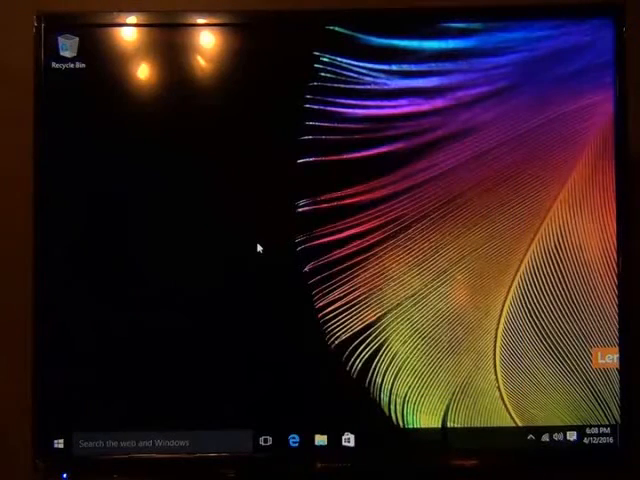
right_click(258, 248)
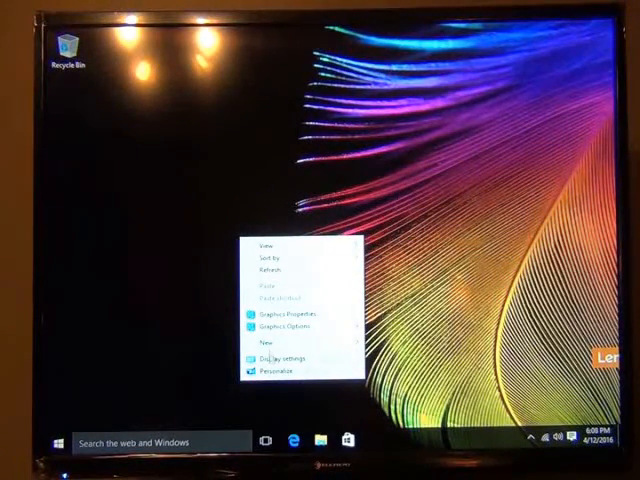
left_click(274, 355)
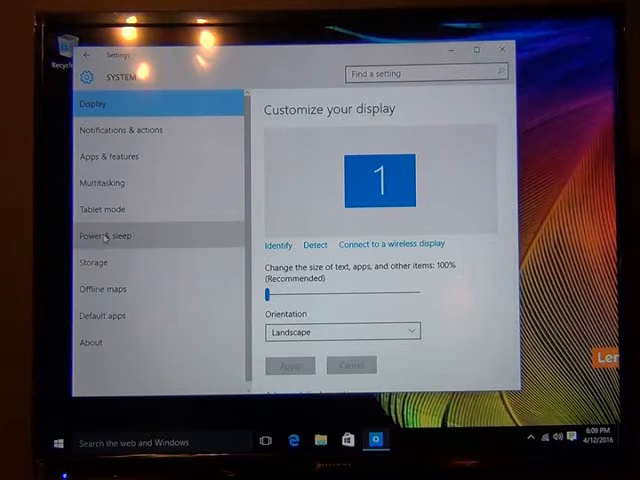
Step: Set the plugged-in screen timeout to Never and open Additional power settings
left_click(103, 235)
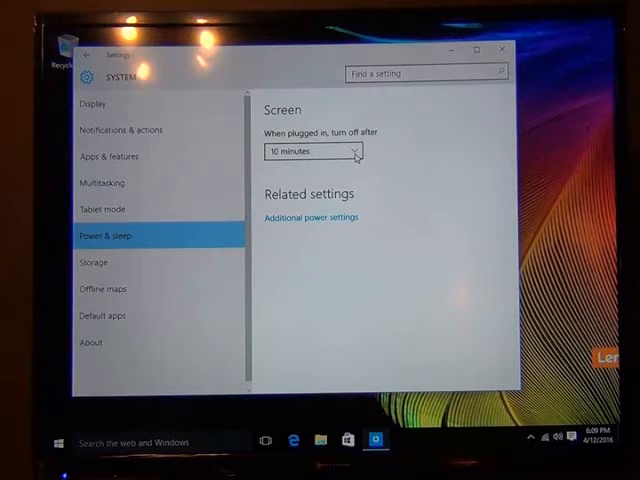
left_click(315, 151)
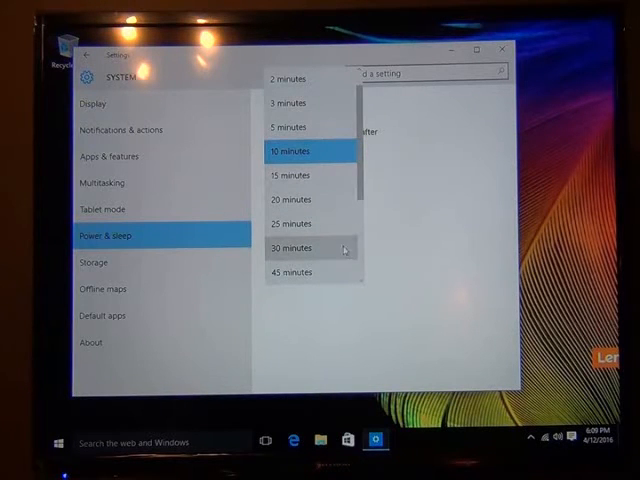
scroll("down", 3)
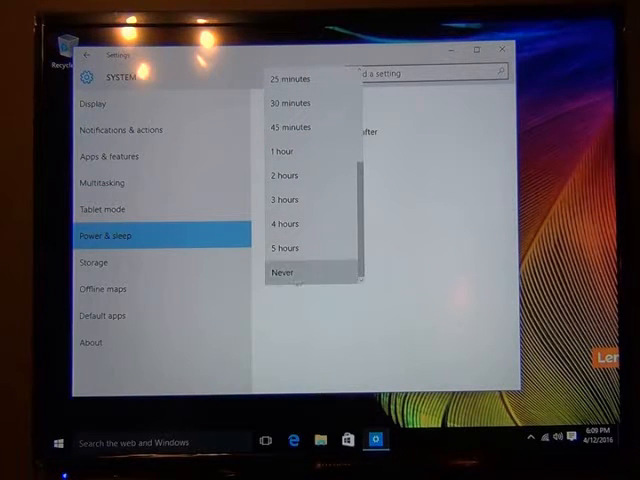
left_click(285, 271)
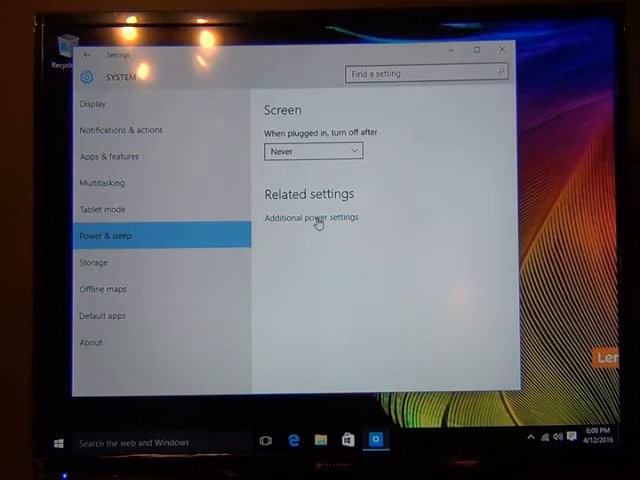
left_click(311, 217)
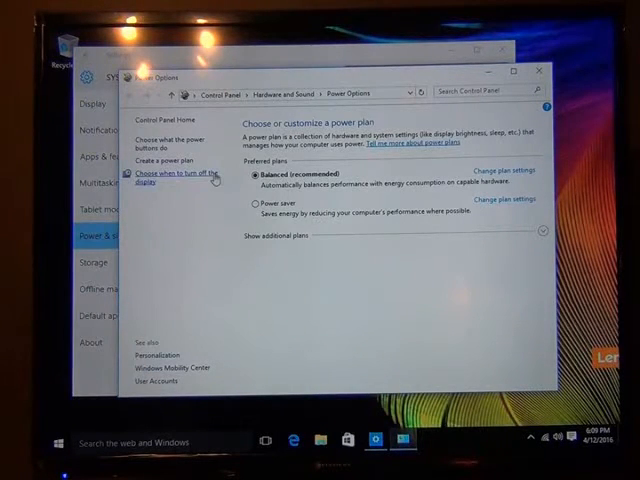
mouse_move(205, 213)
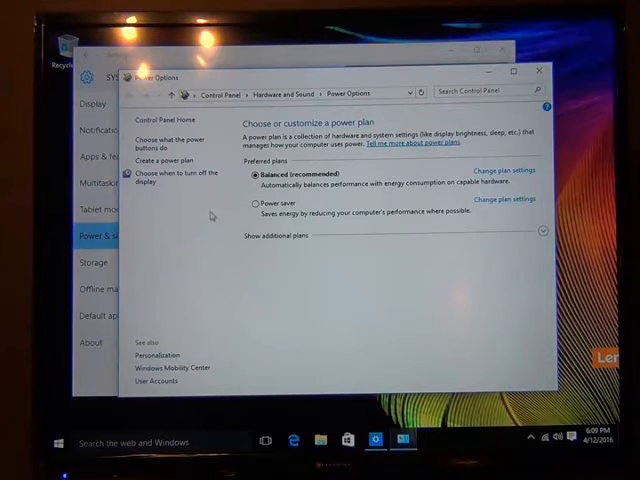
mouse_move(173, 191)
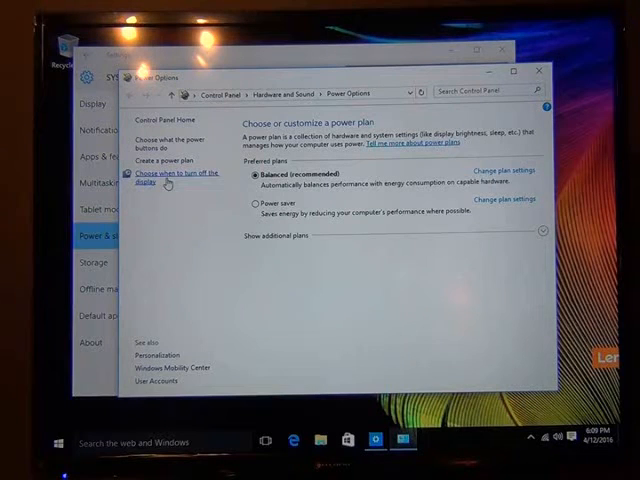
Step: Open the Balanced plan's display turn-off settings page
left_click(172, 175)
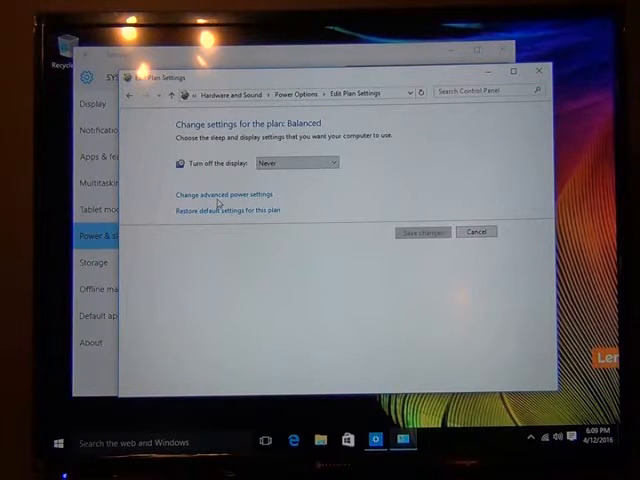
left_click(222, 194)
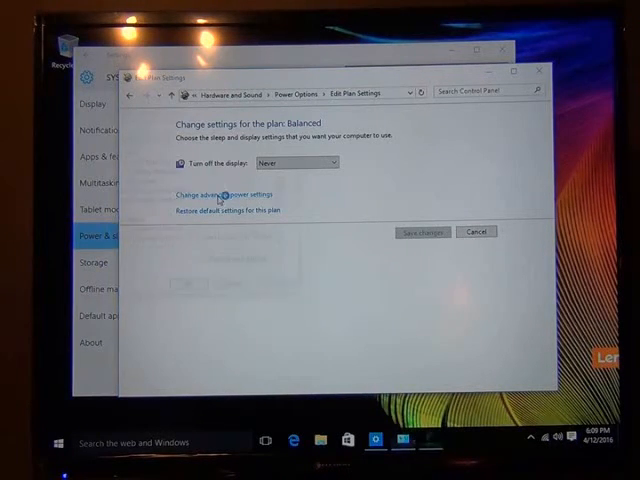
Step: Set the Balanced plan's hard disk turn-off to Never and confirm with OK
left_click(222, 194)
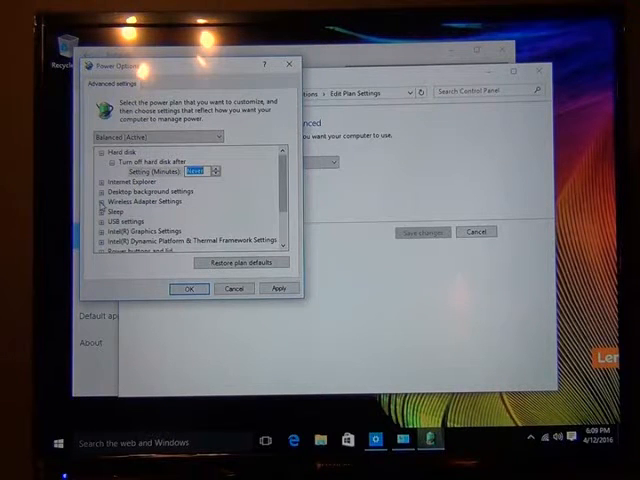
left_click(101, 201)
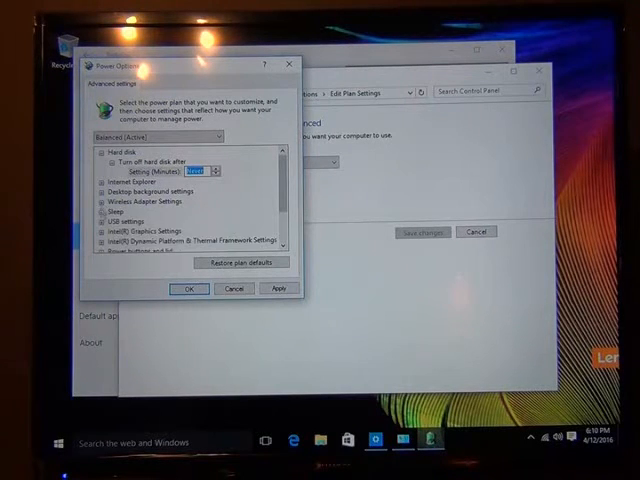
left_click(100, 209)
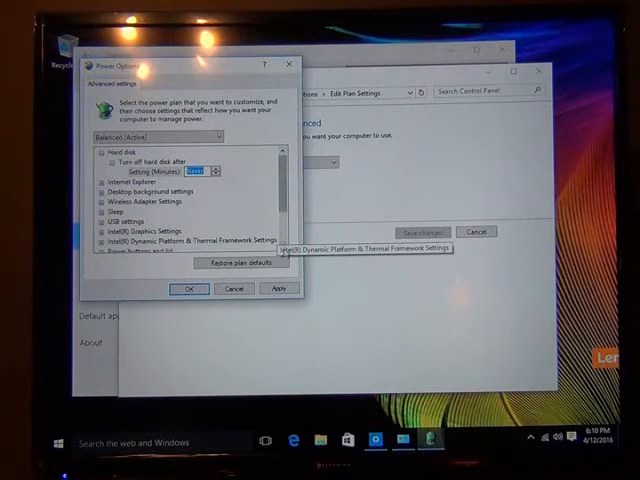
scroll("down", 3)
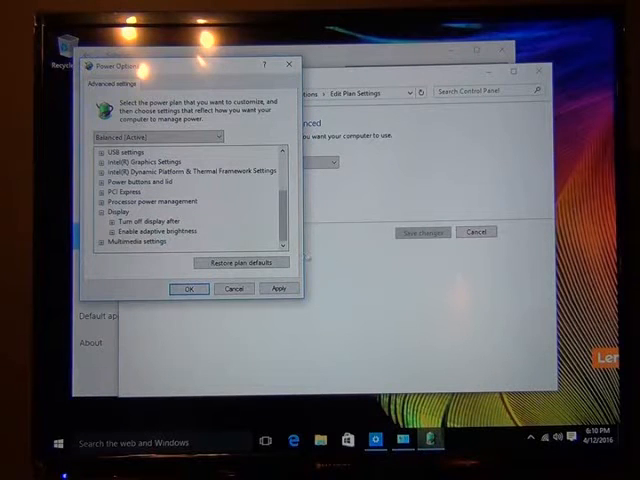
mouse_move(130, 241)
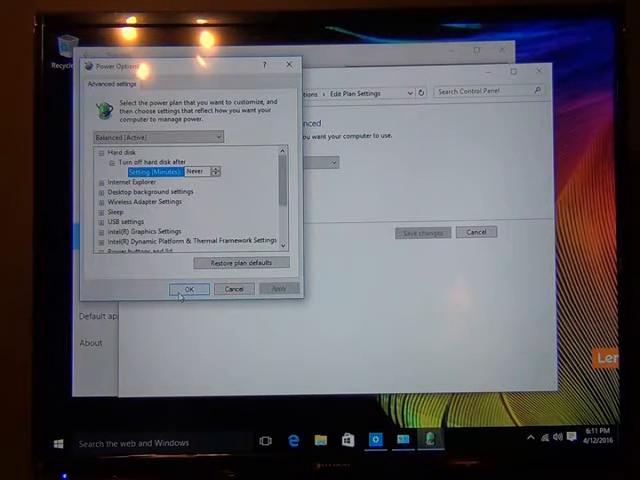
left_click(188, 289)
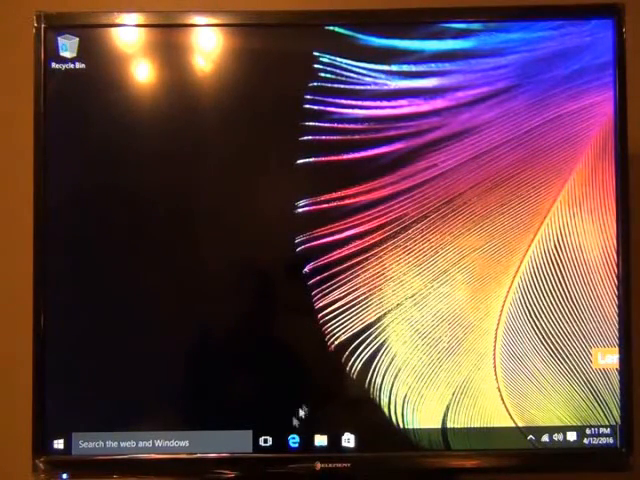
Step: Launch Microsoft Edge from the taskbar and select its address bar text
left_click(295, 442)
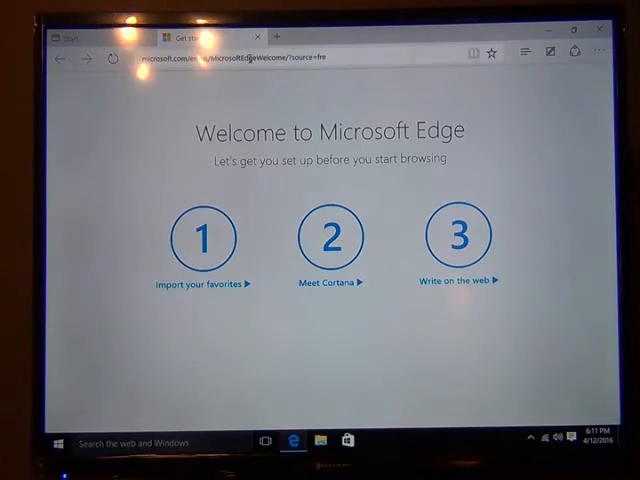
left_click(250, 57)
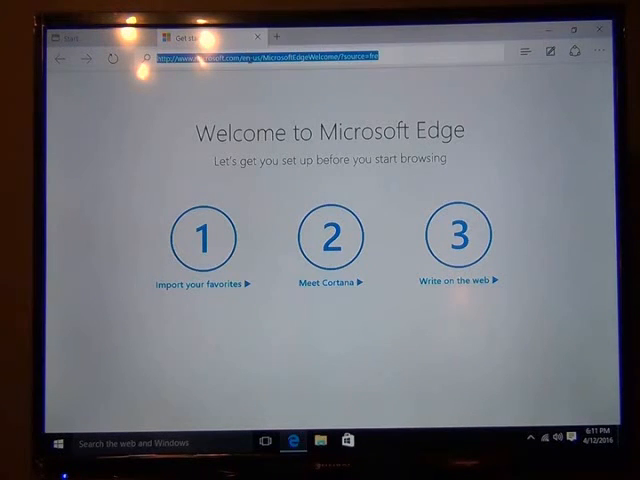
Step: Visit digitaladvertisingmedia.com and go to its Downloads page
type("d")
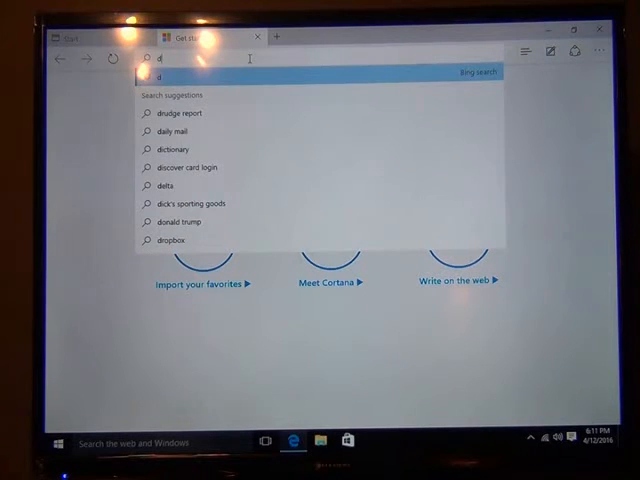
type("igit")
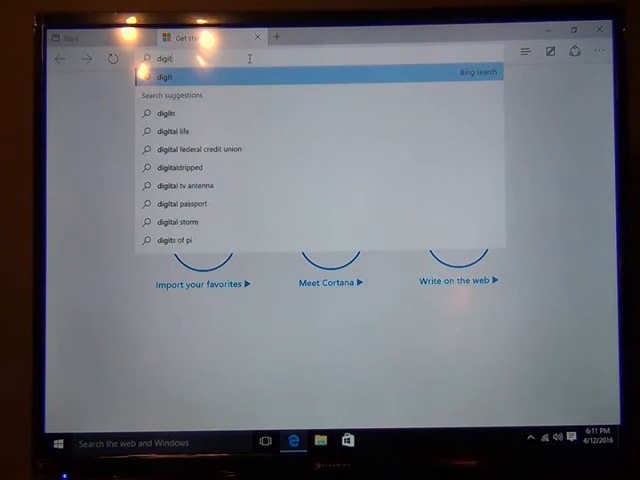
type("aladvertisingmedia")
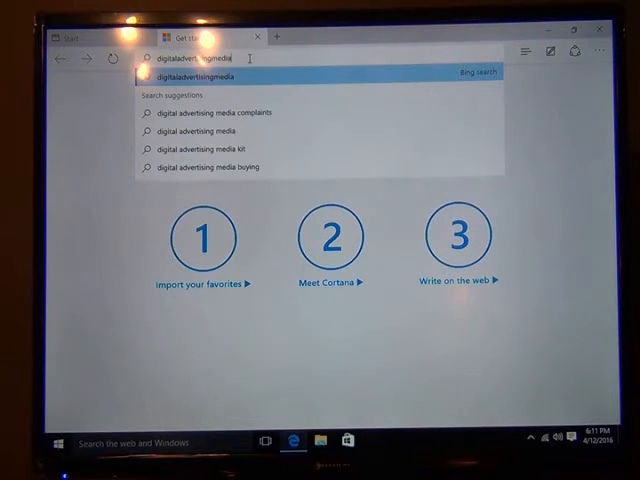
type(".com")
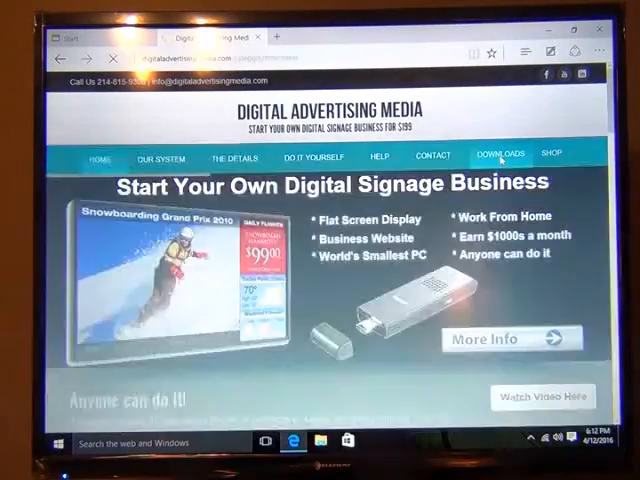
left_click(500, 158)
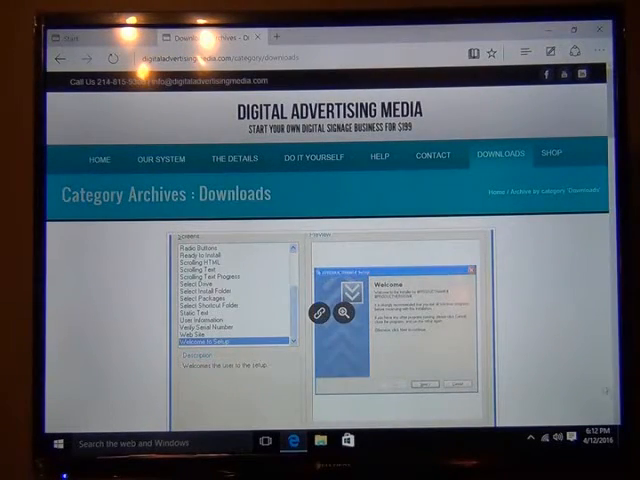
Step: Open the DAM Live Setup Software post and download the dam_setup file
scroll("down", 3)
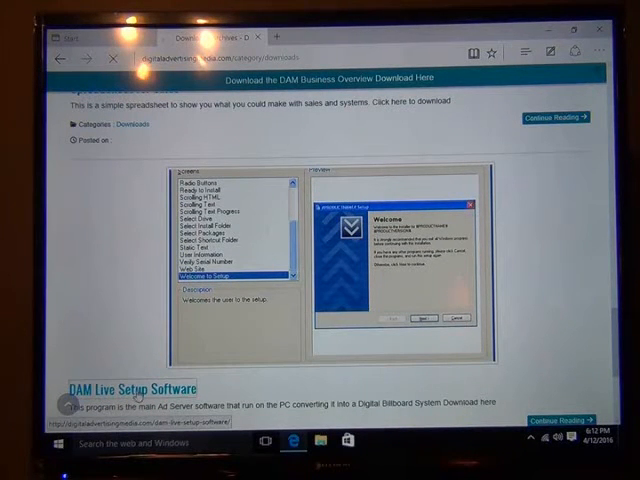
left_click(128, 388)
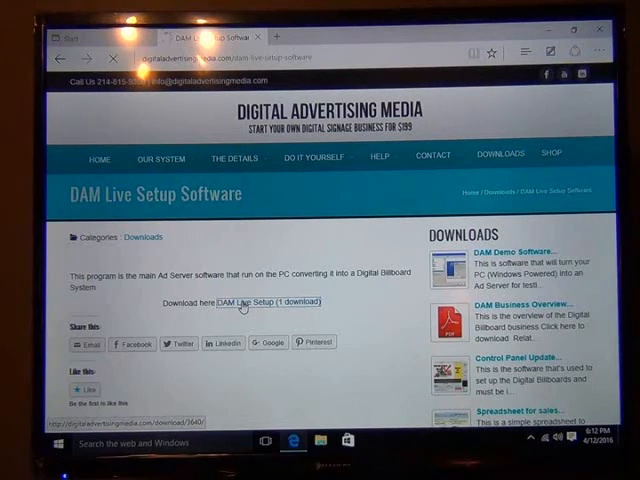
left_click(268, 302)
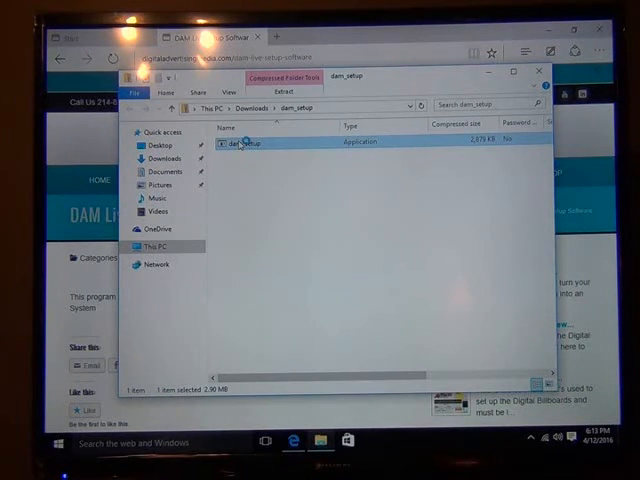
Step: Run dam_setup from the zip and approve the User Account Control prompt
double_click(243, 141)
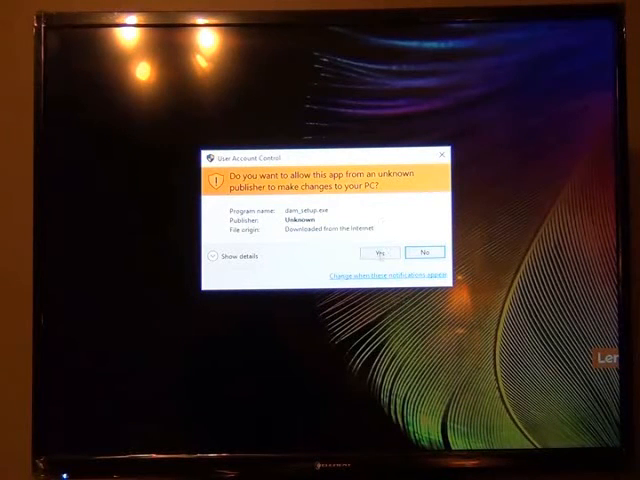
left_click(379, 251)
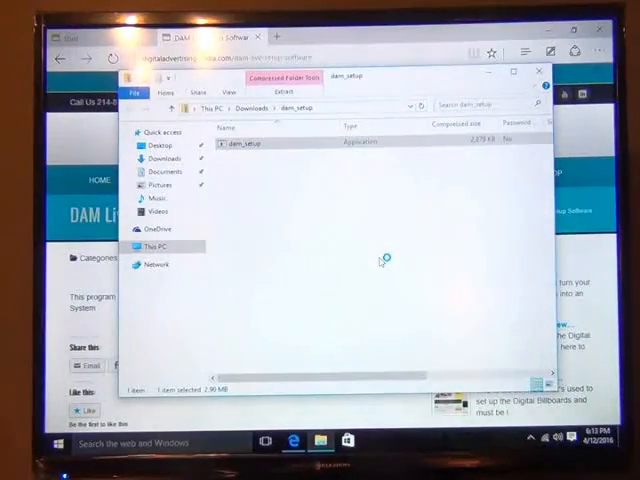
double_click(244, 142)
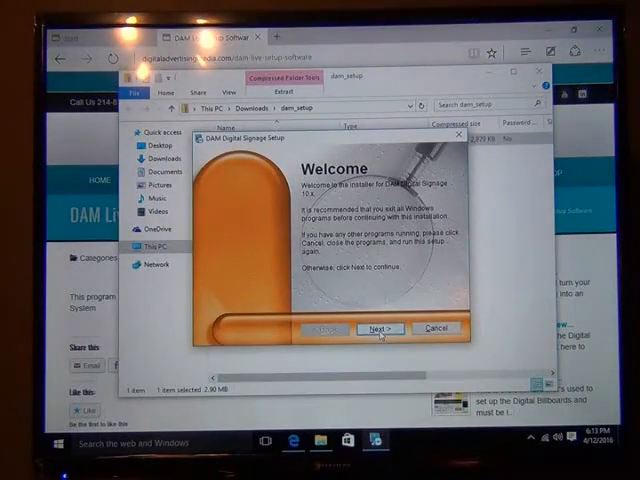
Step: Accept the license and defaults, install into c:\billboards, then finish
left_click(377, 328)
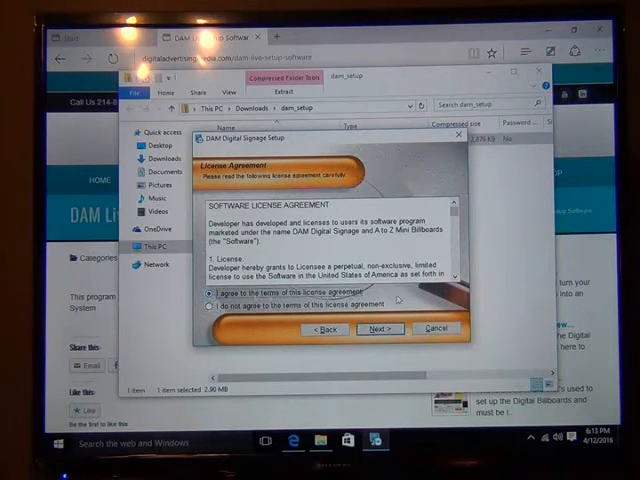
left_click(375, 330)
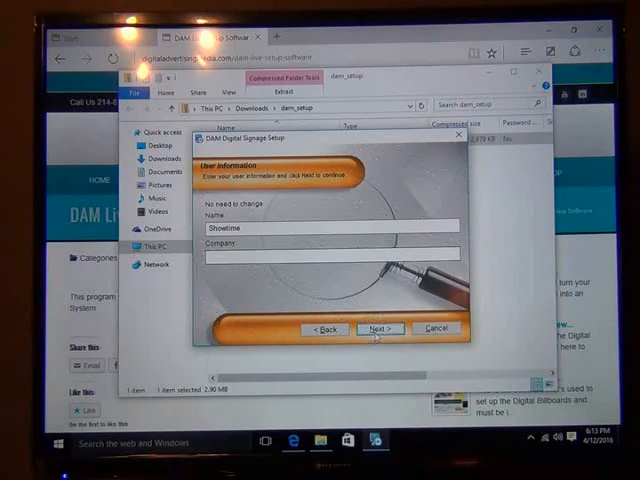
left_click(377, 329)
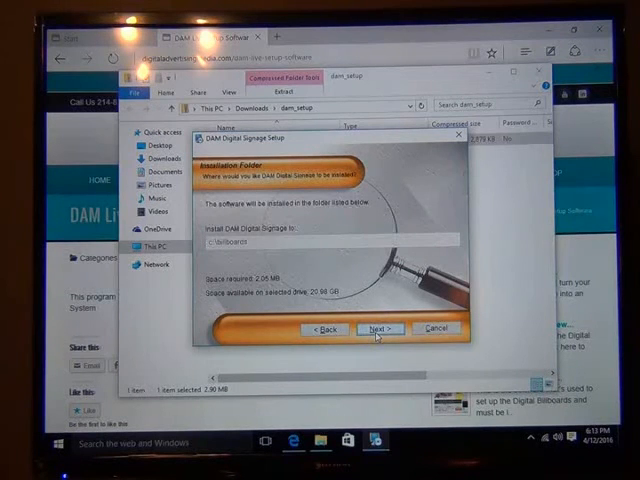
left_click(377, 329)
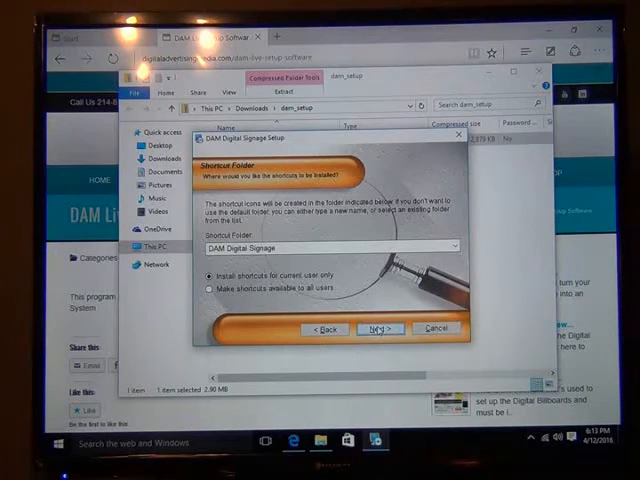
left_click(374, 329)
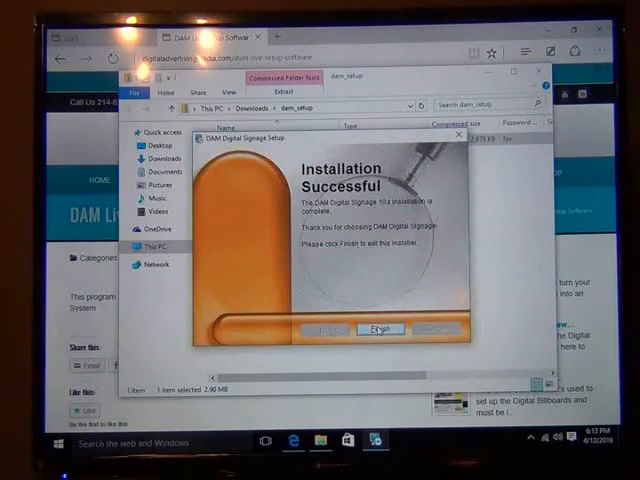
left_click(377, 326)
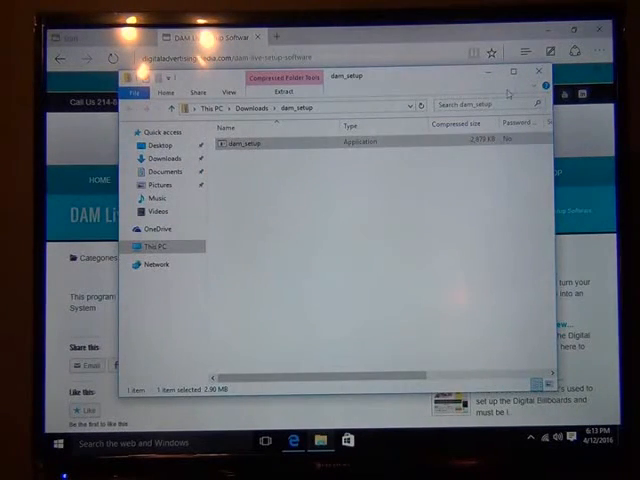
Step: Close File Explorer and Microsoft Edge with all its tabs
left_click(538, 72)
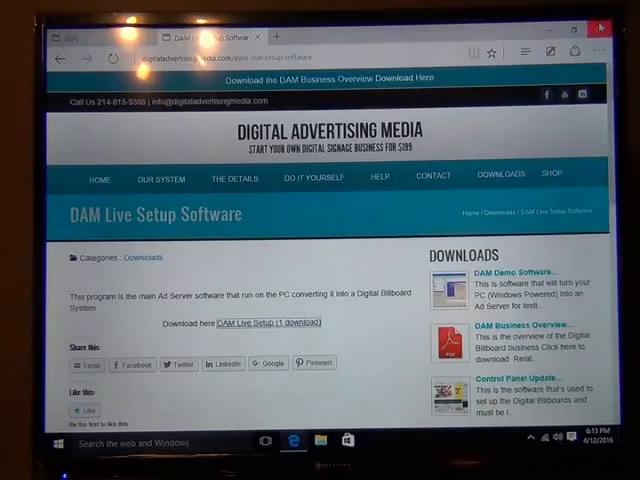
left_click(599, 27)
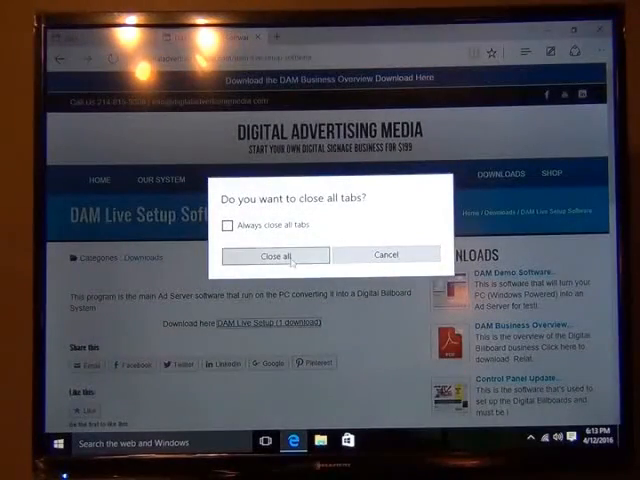
left_click(273, 254)
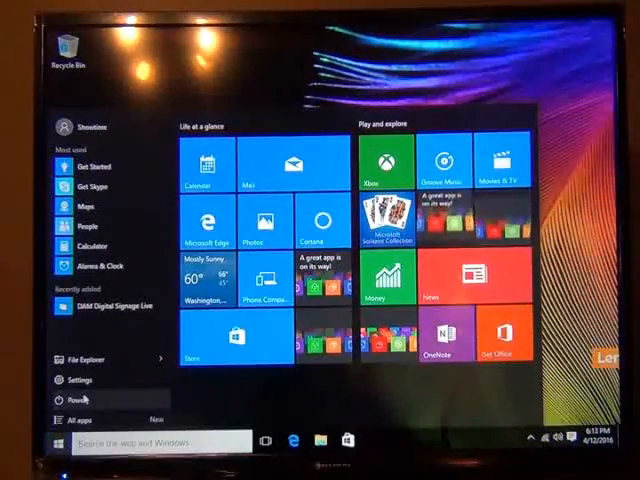
Step: Choose Restart from the Start menu's power options
left_click(78, 378)
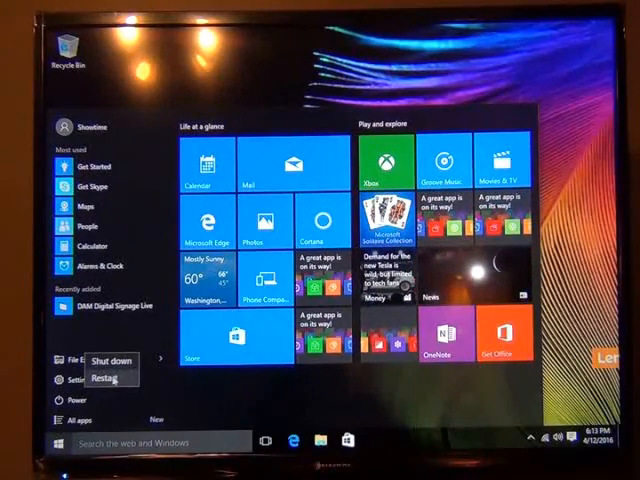
left_click(101, 378)
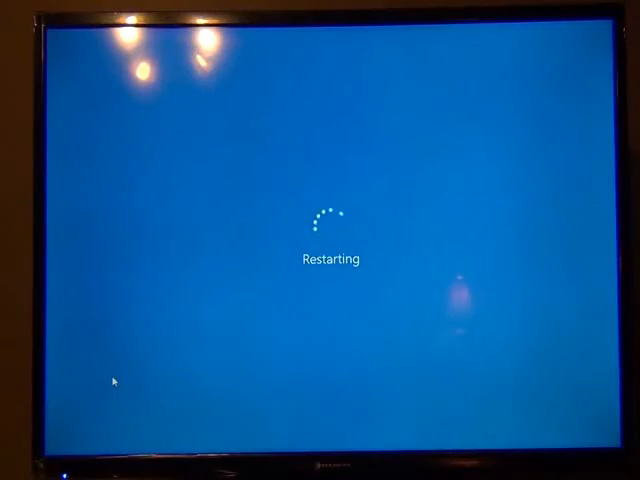